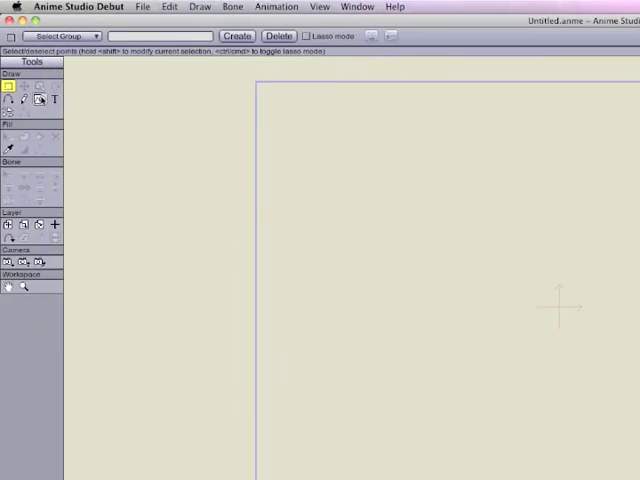
{"action": "mouse_move", "coordinate": [40, 100]}
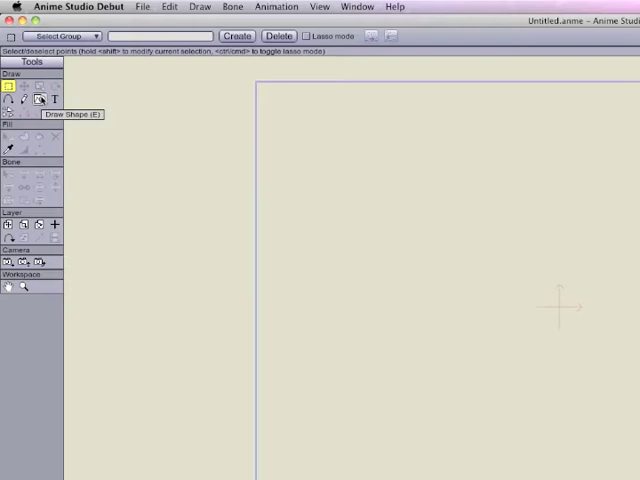
Draw a circle with the Draw Shape tool's oval option.
{"action": "left_click", "coordinate": [42, 100]}
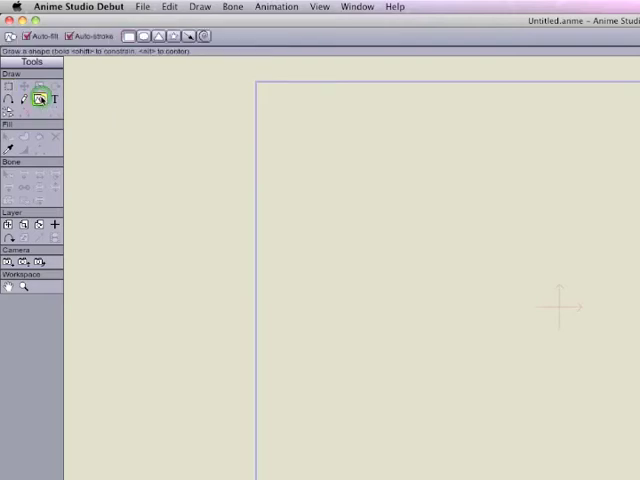
{"action": "left_click", "coordinate": [40, 100]}
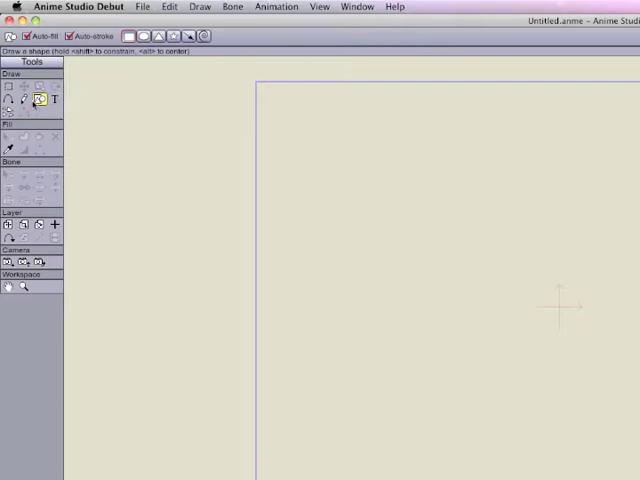
{"action": "left_click", "coordinate": [150, 36]}
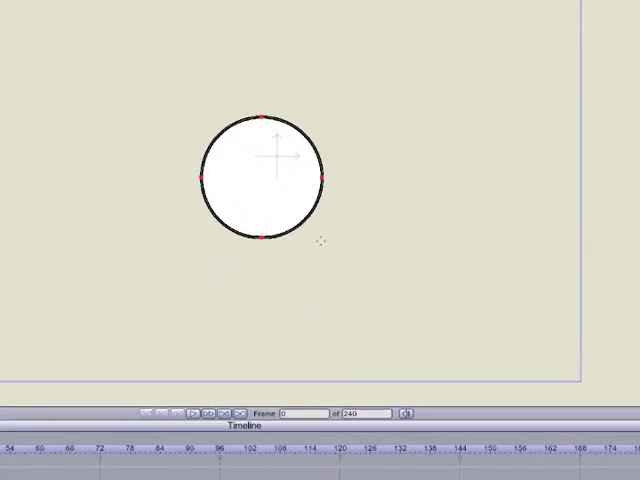
Select the circle and list the fill effects in its Style settings.
{"action": "left_click_drag", "start_coordinate": [260, 170], "coordinate": [316, 288]}
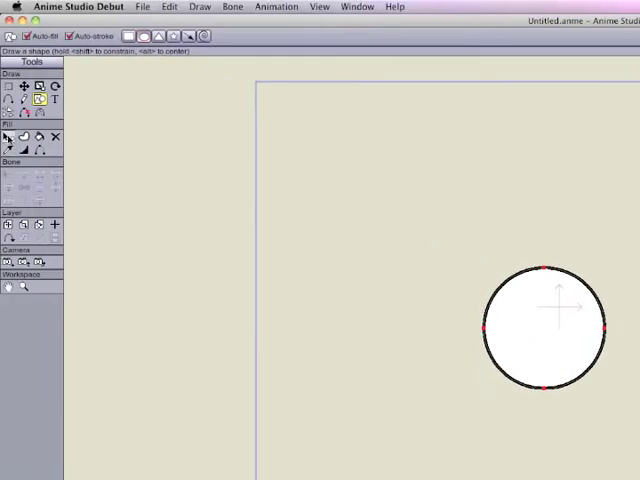
{"action": "left_click", "coordinate": [8, 136]}
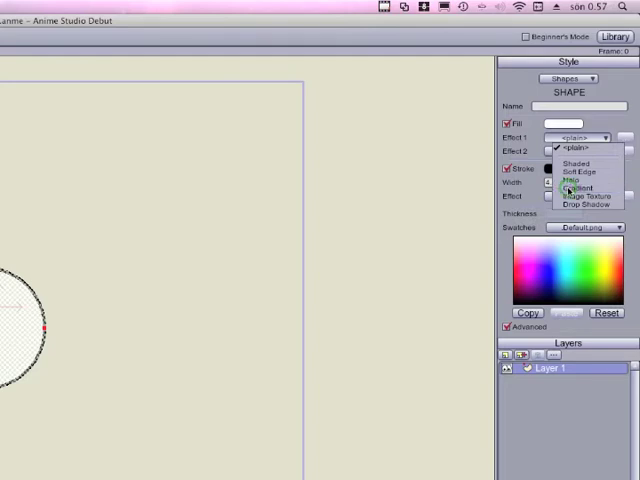
Give the fill a Gradient effect of type Angle with a middle colour stop.
{"action": "left_click", "coordinate": [580, 188]}
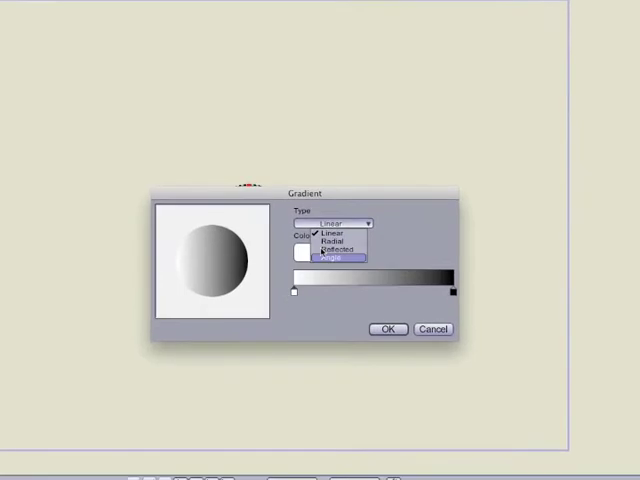
{"action": "left_click", "coordinate": [336, 256]}
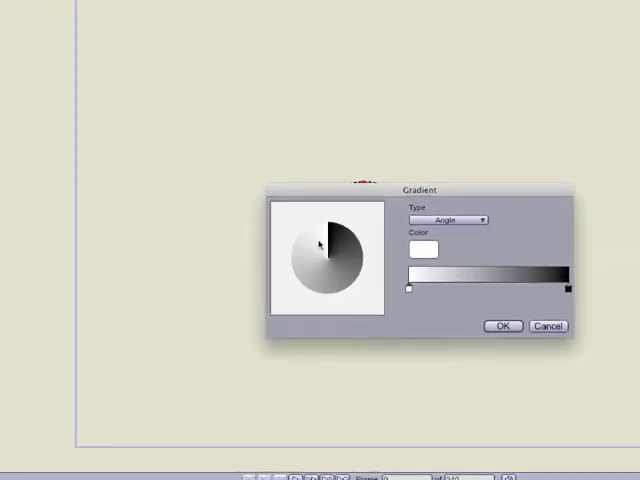
{"action": "left_click_drag", "start_coordinate": [420, 192], "coordinate": [362, 160]}
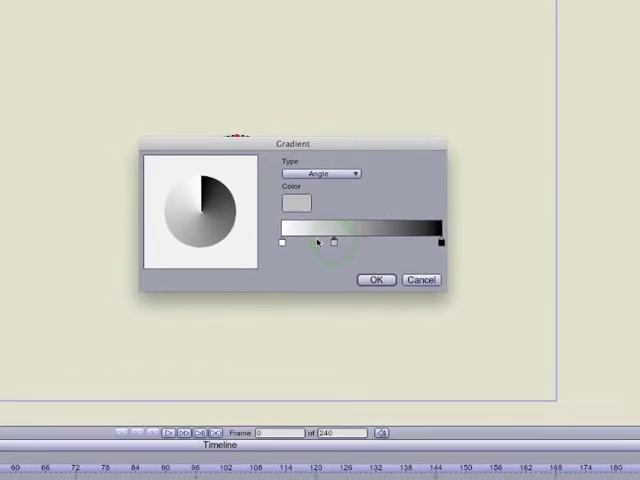
Set the gradient stop colour to black in the Color Picker.
{"action": "left_click", "coordinate": [288, 204]}
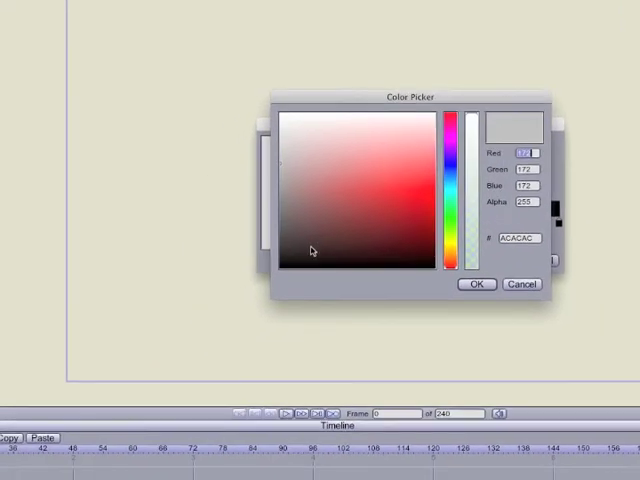
{"action": "left_click", "coordinate": [272, 236]}
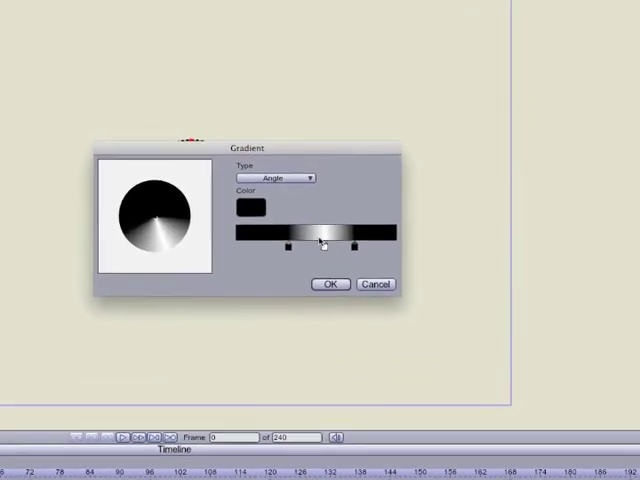
Position the stop for the black-white-black fade and confirm the gradient.
{"action": "left_click_drag", "start_coordinate": [248, 148], "coordinate": [356, 160]}
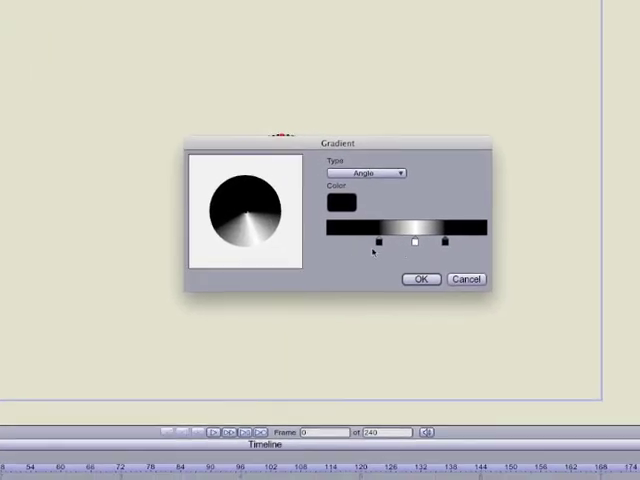
{"action": "left_click", "coordinate": [420, 280]}
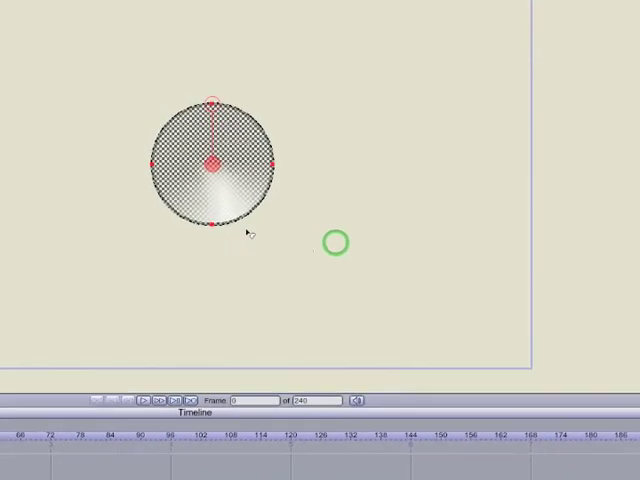